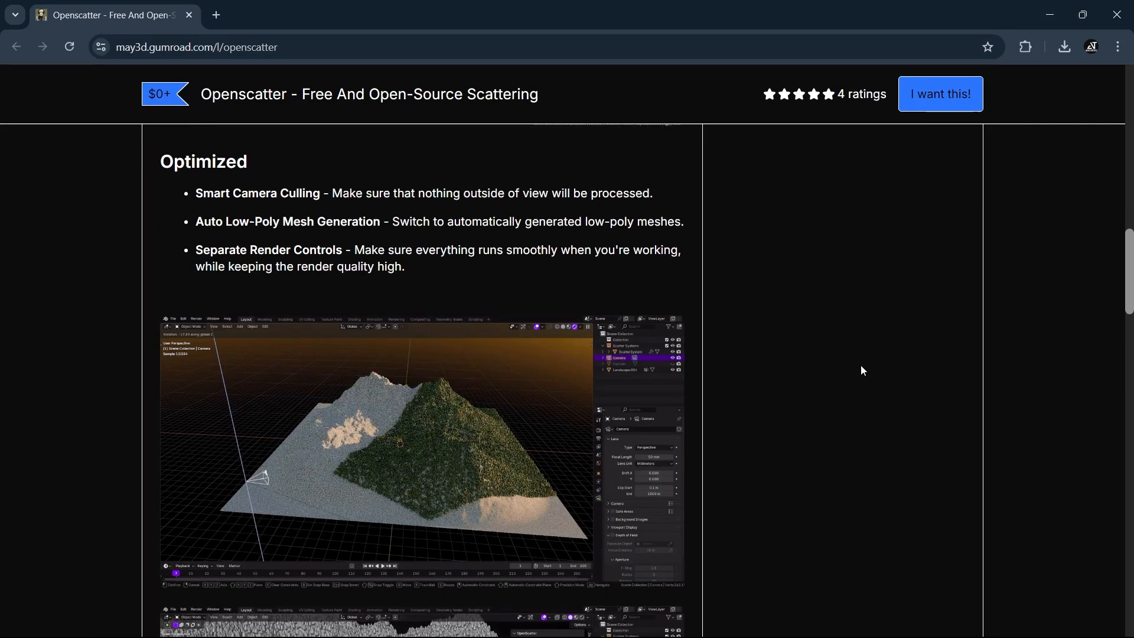
- Scroll the OpenScatter Blender Market listing and follow its GitHub Repository link
{"action": "scroll", "scroll_direction": "down", "scroll_amount": 3}
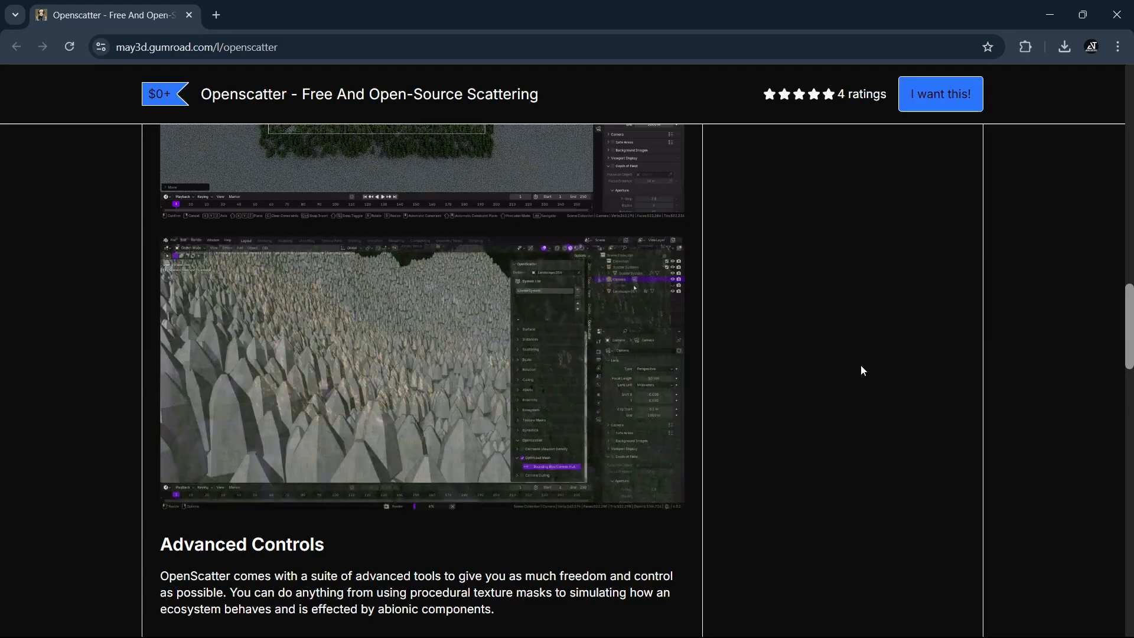
{"action": "scroll", "scroll_direction": "down", "scroll_amount": 3}
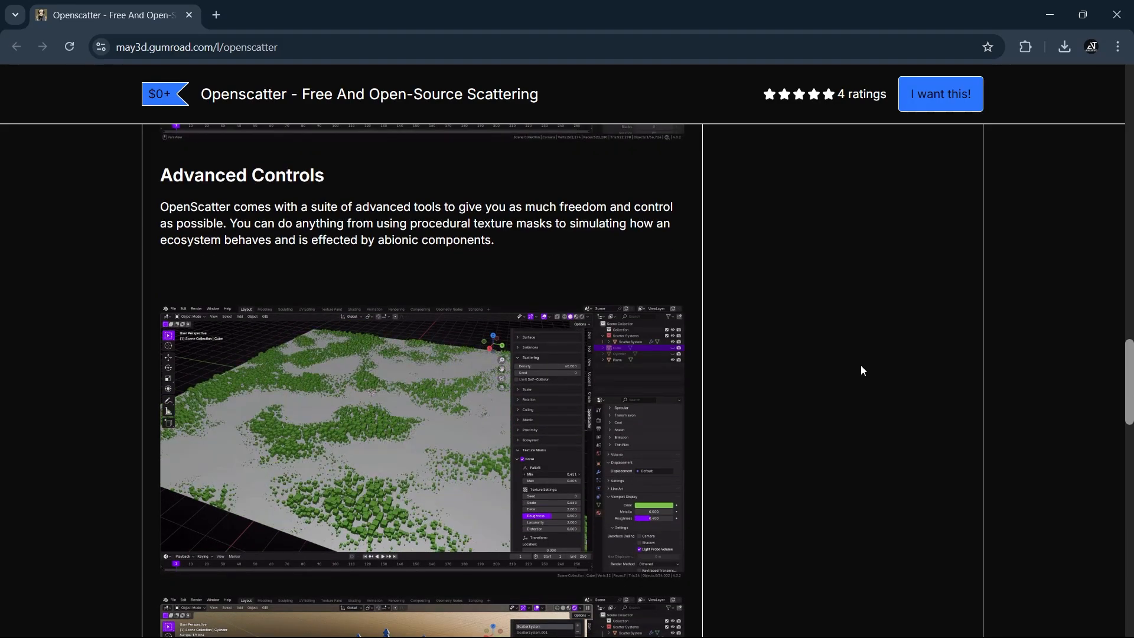
{"action": "scroll", "scroll_direction": "down", "scroll_amount": 3}
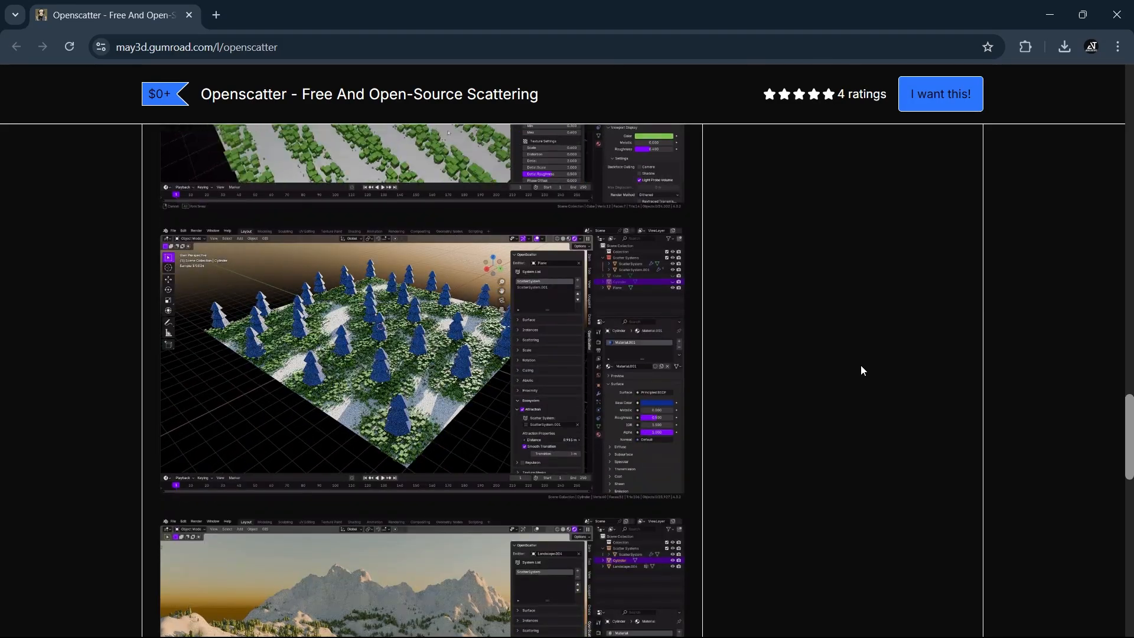
{"action": "scroll", "scroll_direction": "down", "scroll_amount": 3}
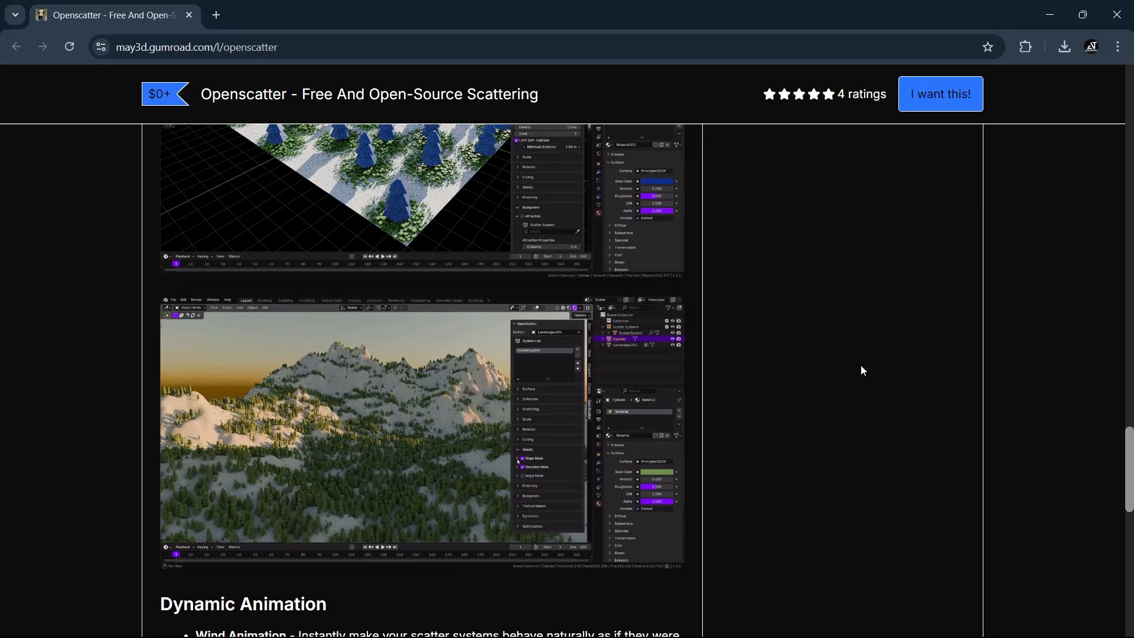
{"action": "scroll", "scroll_direction": "down", "scroll_amount": 3}
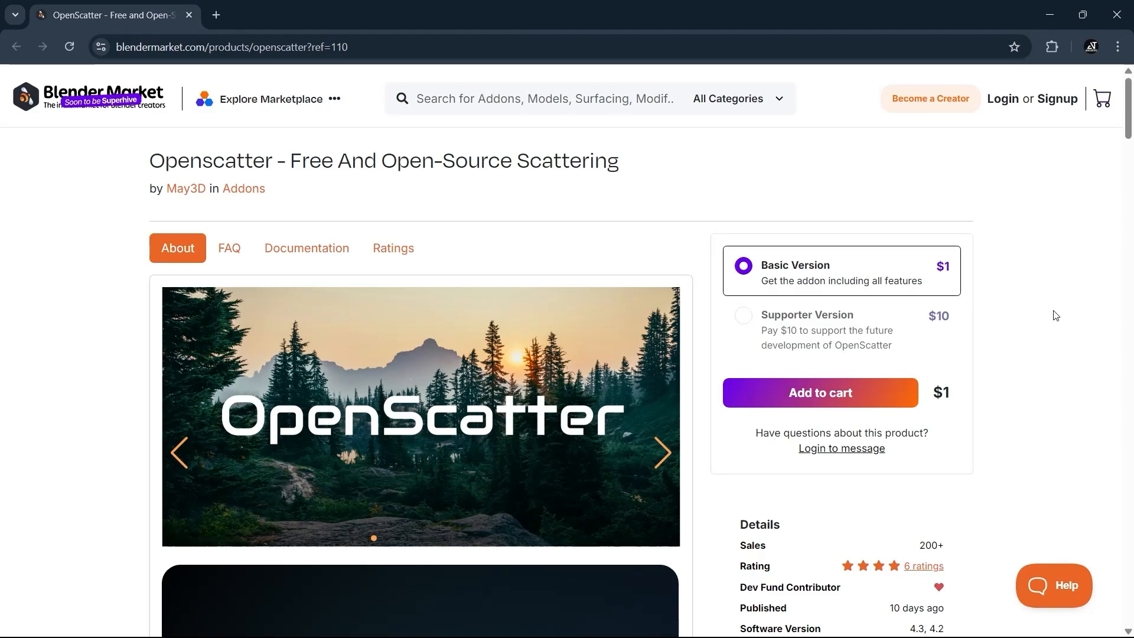
{"action": "mouse_move", "coordinate": [927, 294]}
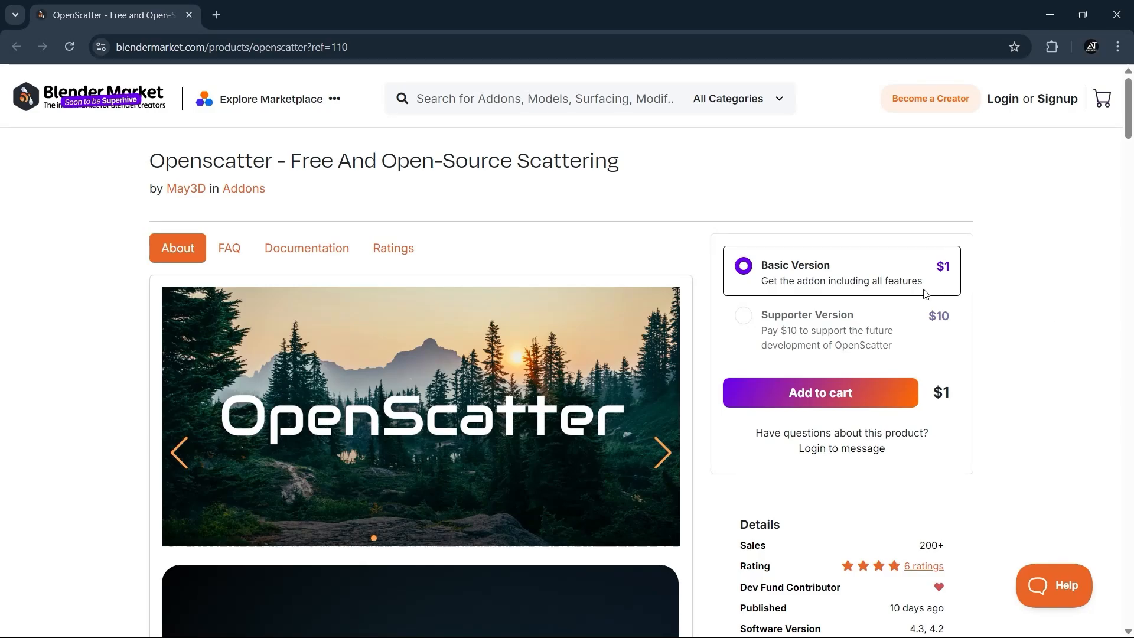
{"action": "mouse_move", "coordinate": [776, 325]}
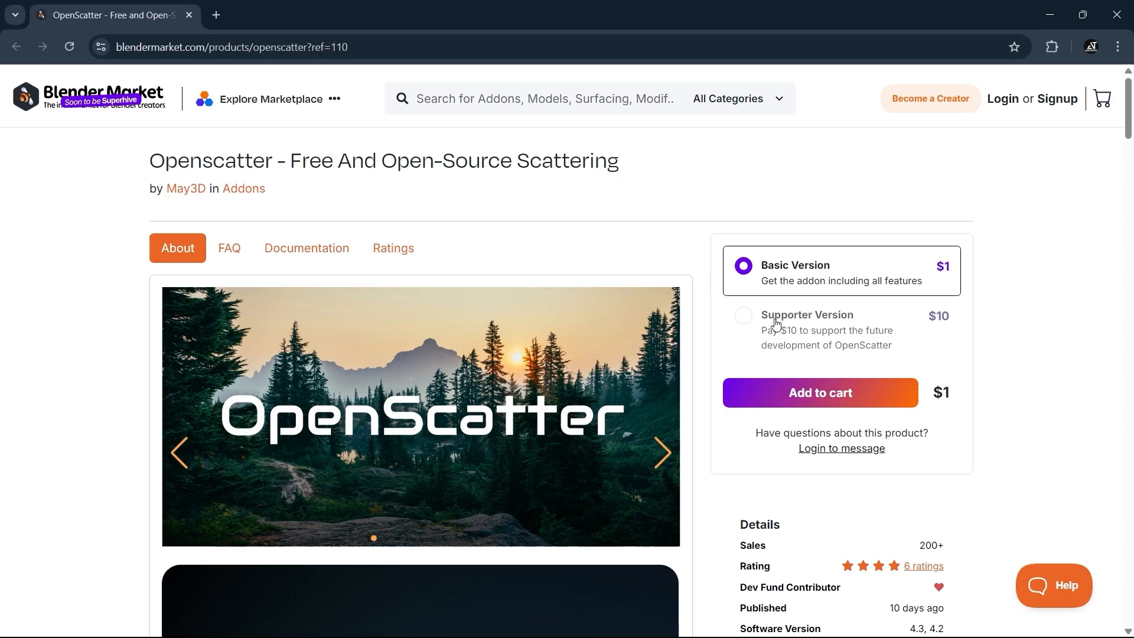
{"action": "scroll", "scroll_direction": "down", "scroll_amount": 3}
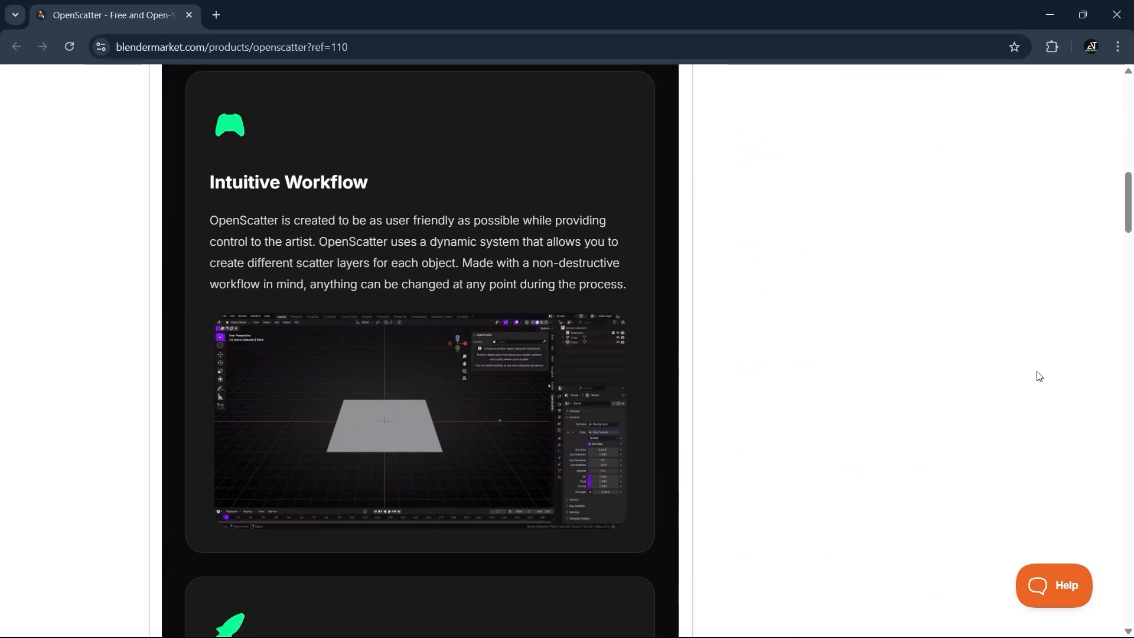
{"action": "scroll", "scroll_direction": "down", "scroll_amount": 3}
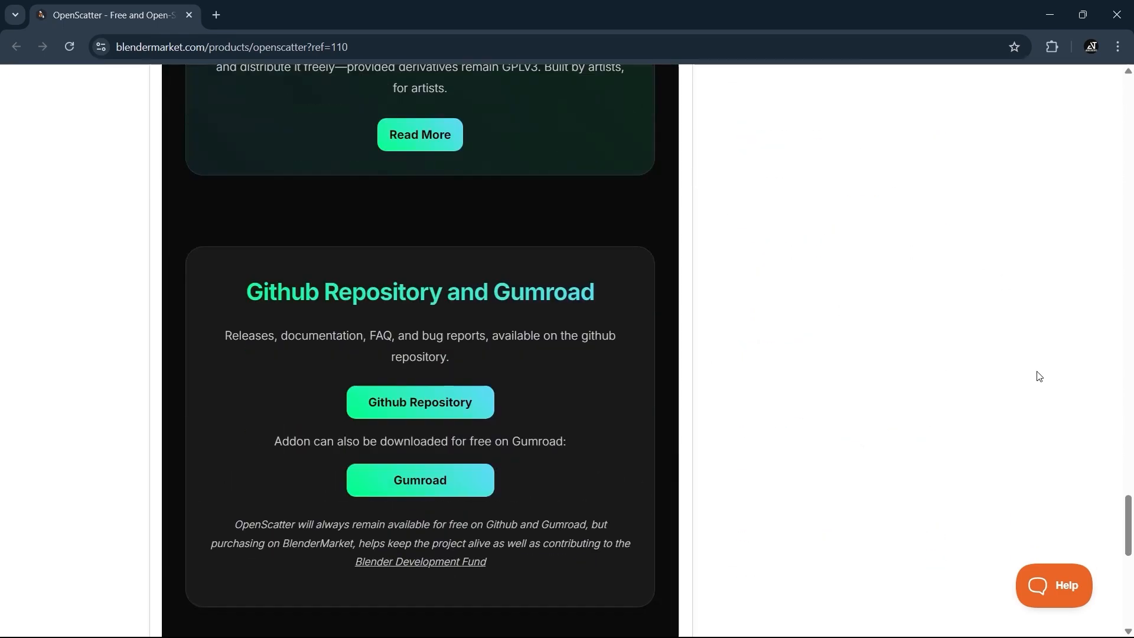
{"action": "mouse_move", "coordinate": [419, 401]}
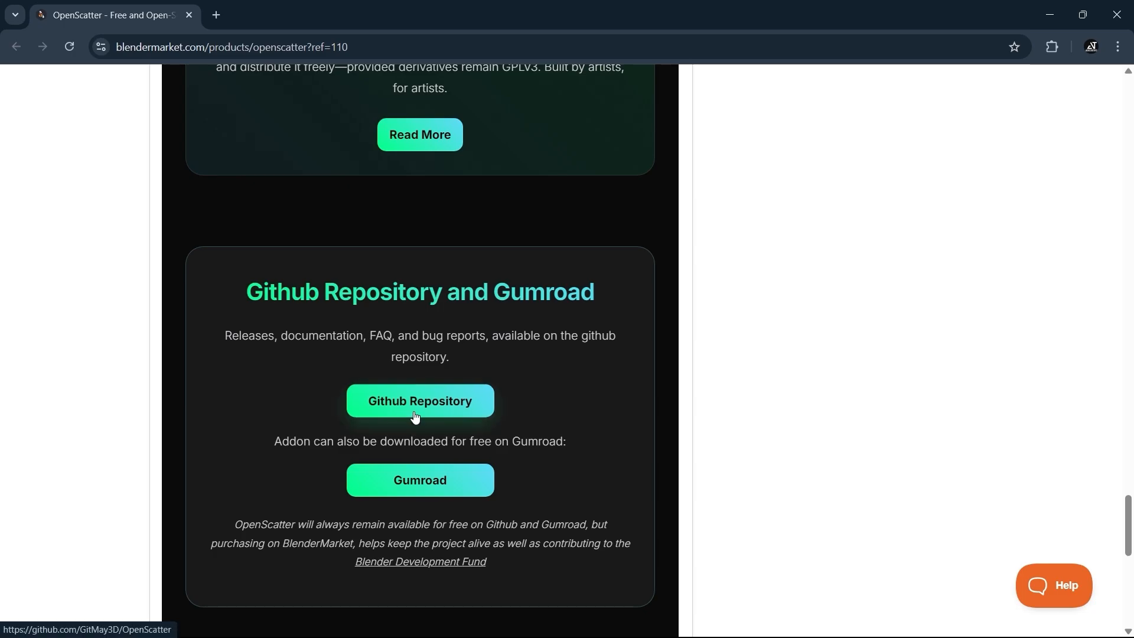
{"action": "left_click", "coordinate": [419, 401]}
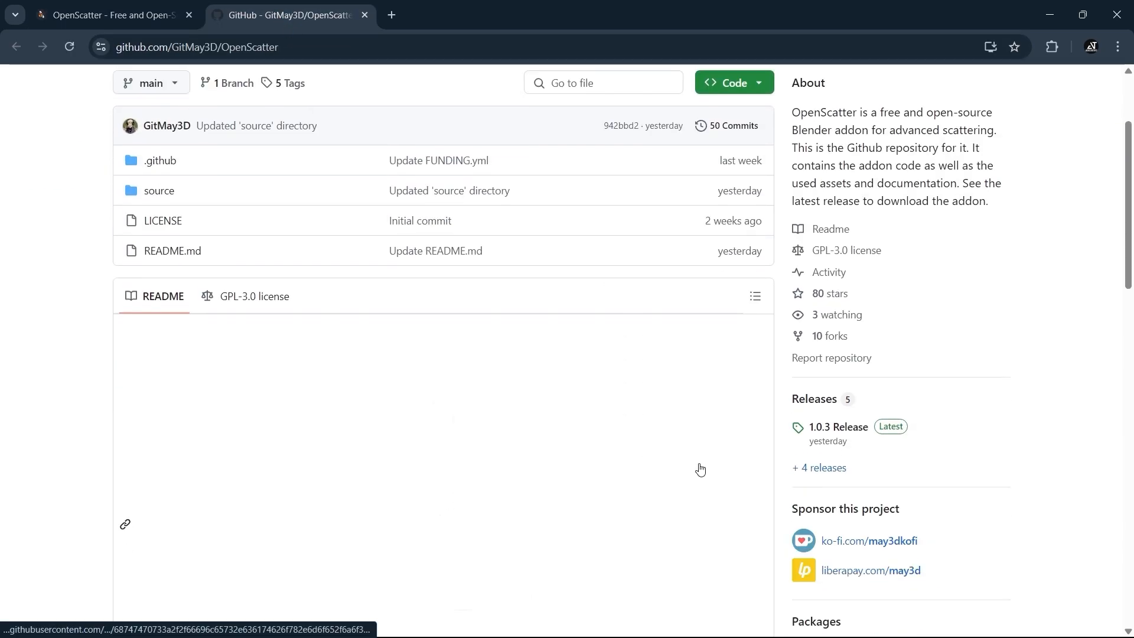
- Open the OpenScatter 1.0.3 release and download the openscatter add-on zip from Assets
{"action": "left_click", "coordinate": [838, 427]}
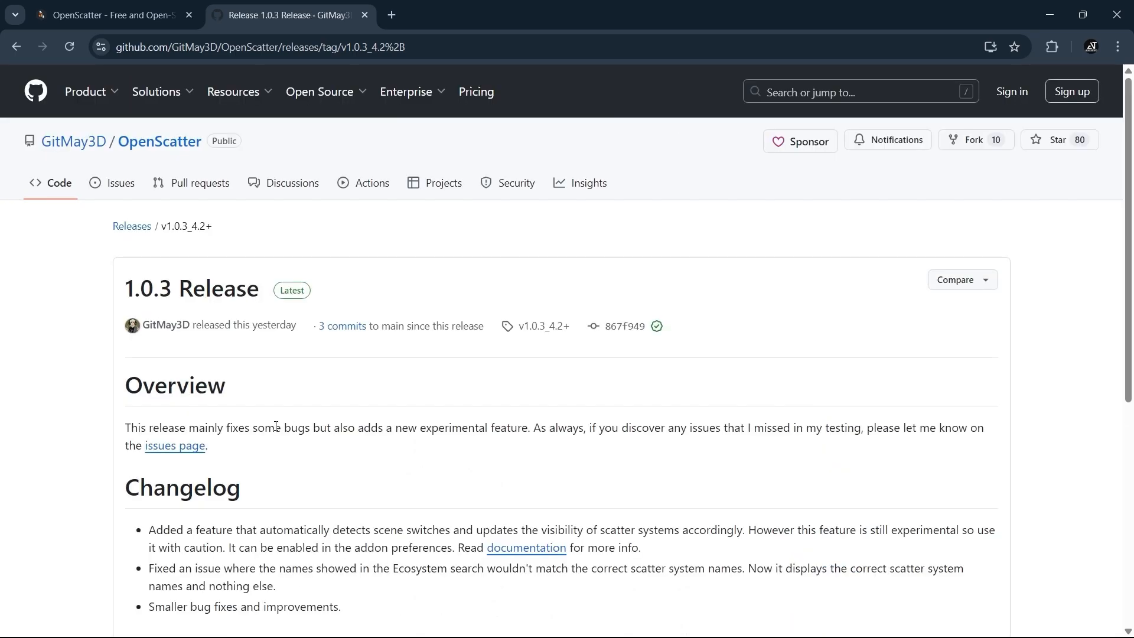
{"action": "scroll", "scroll_direction": "down", "scroll_amount": 3}
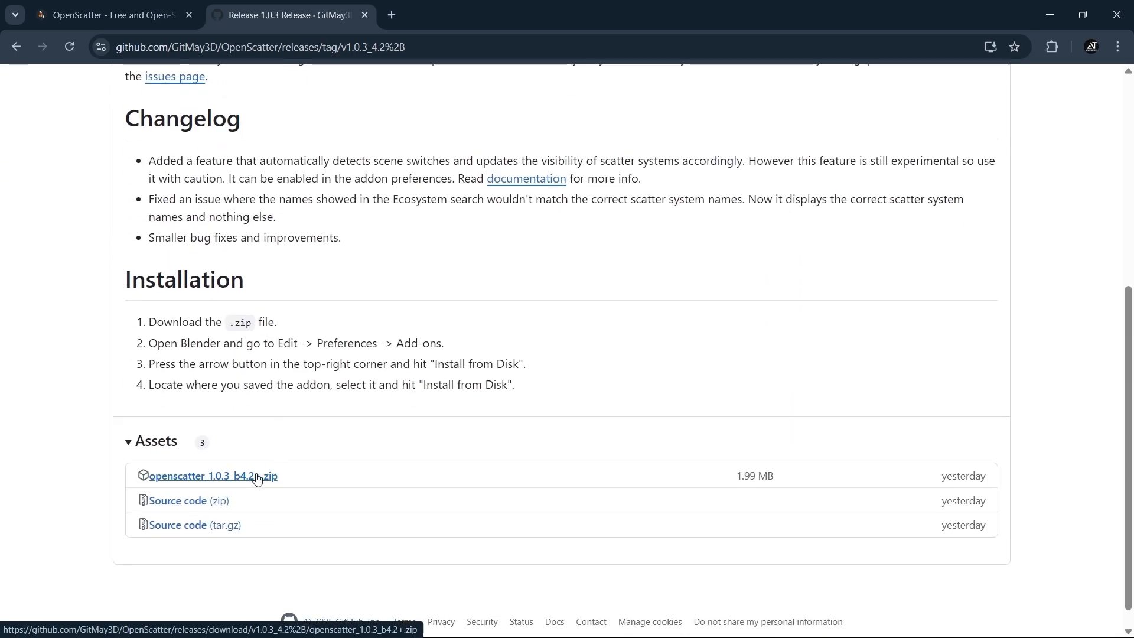
{"action": "left_click", "coordinate": [212, 476]}
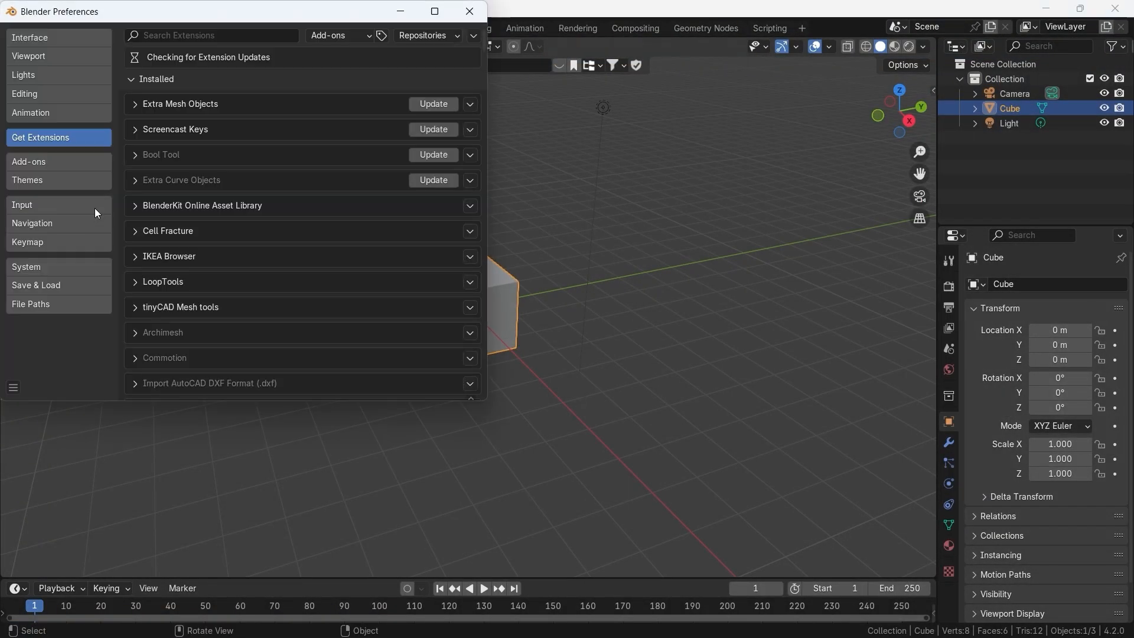
- Install the downloaded OpenScatter zip from disk in Add-ons preferences and show its sidebar panel
{"action": "left_click", "coordinate": [29, 161]}
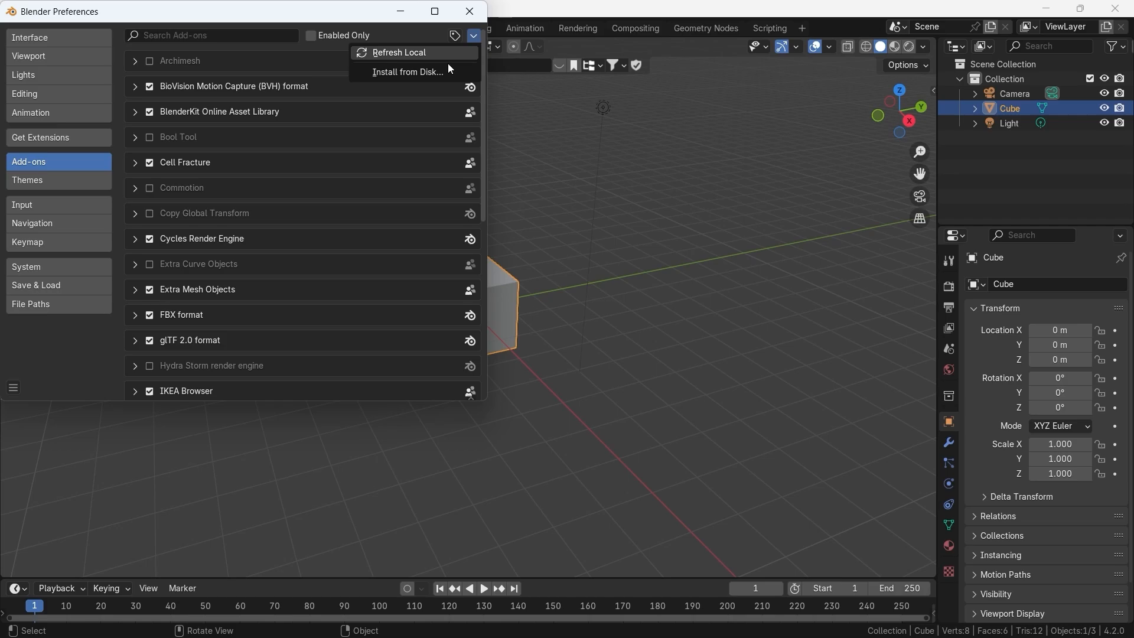
{"action": "left_click", "coordinate": [408, 71]}
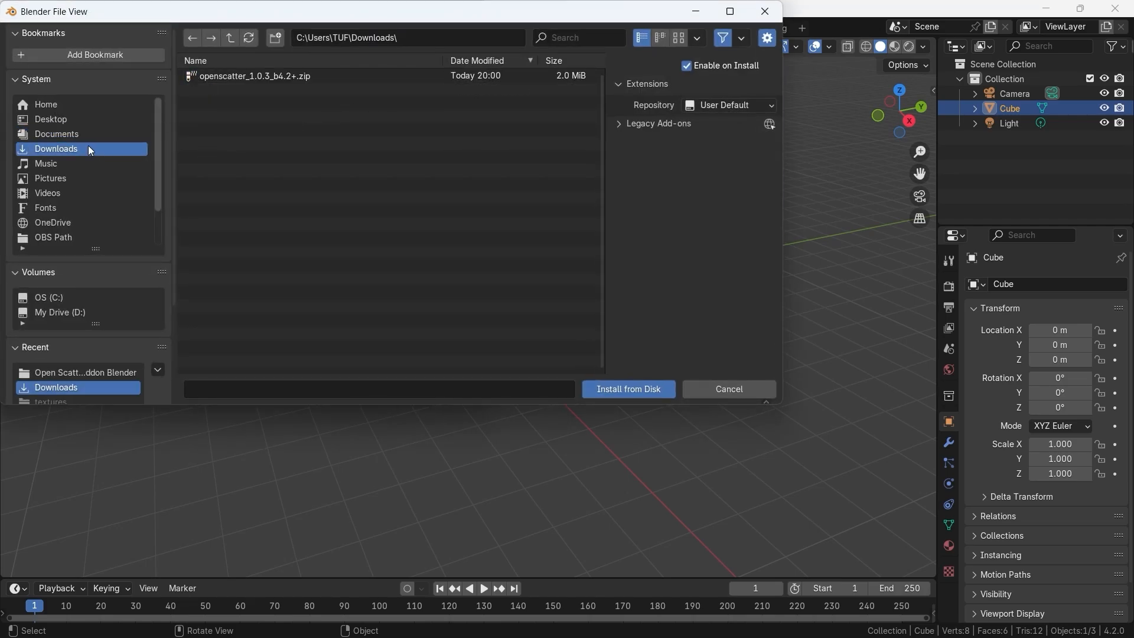
{"action": "left_click", "coordinate": [628, 393]}
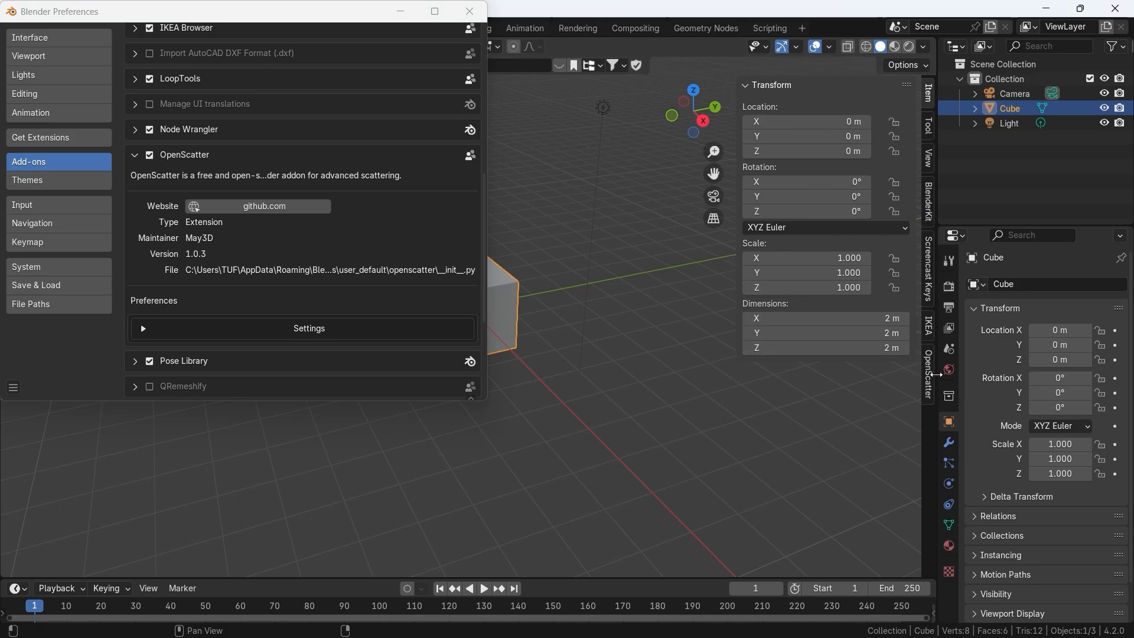
{"action": "left_click", "coordinate": [927, 374]}
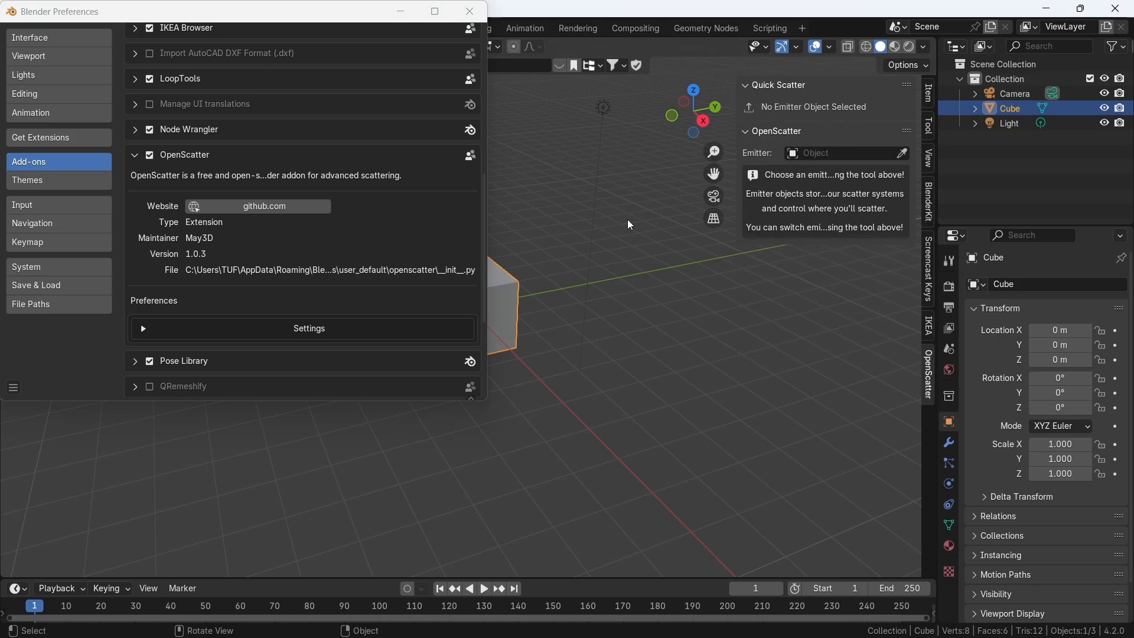
{"action": "left_click", "coordinate": [468, 11]}
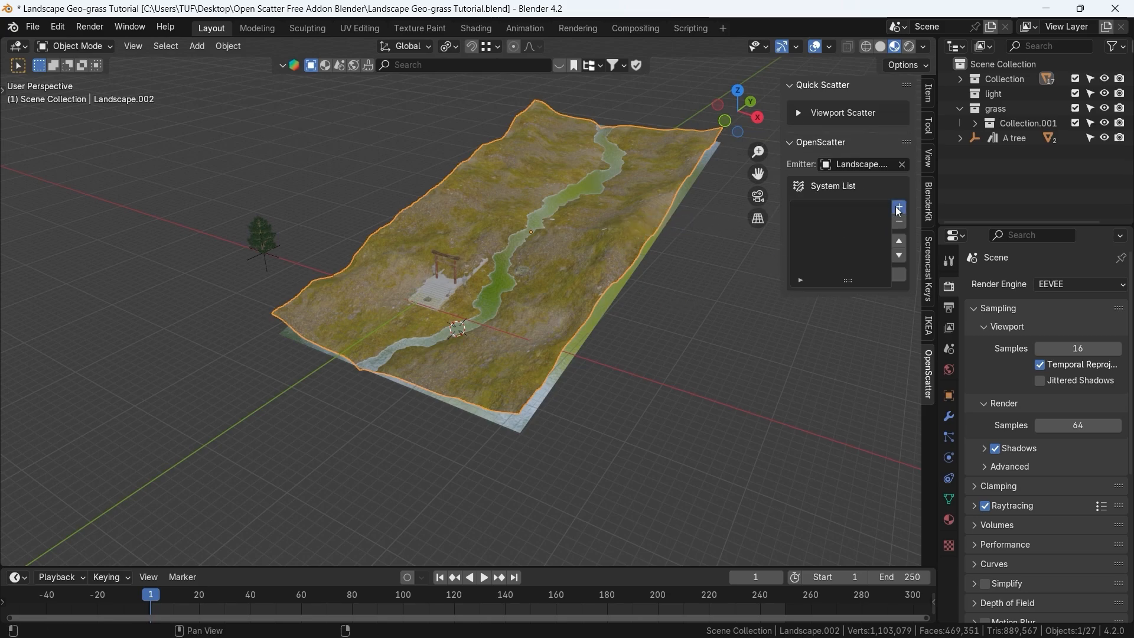
- Add a scatter system on Landscape.002 and edit the scattering density to 0.1
{"action": "left_click", "coordinate": [898, 208]}
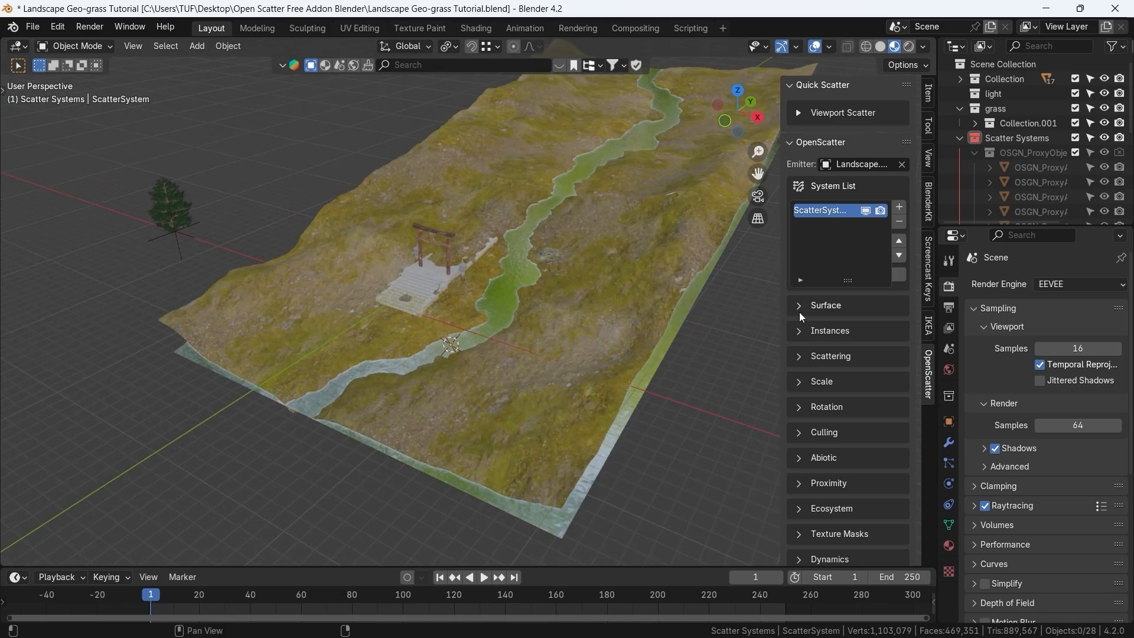
{"action": "left_click", "coordinate": [825, 305]}
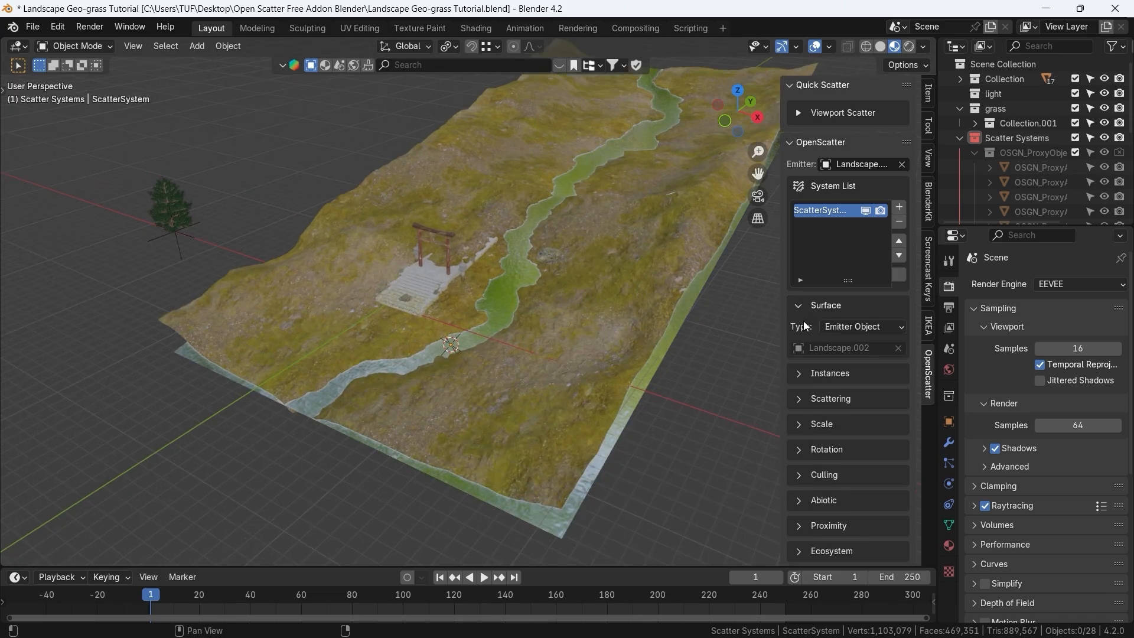
{"action": "mouse_move", "coordinate": [825, 373]}
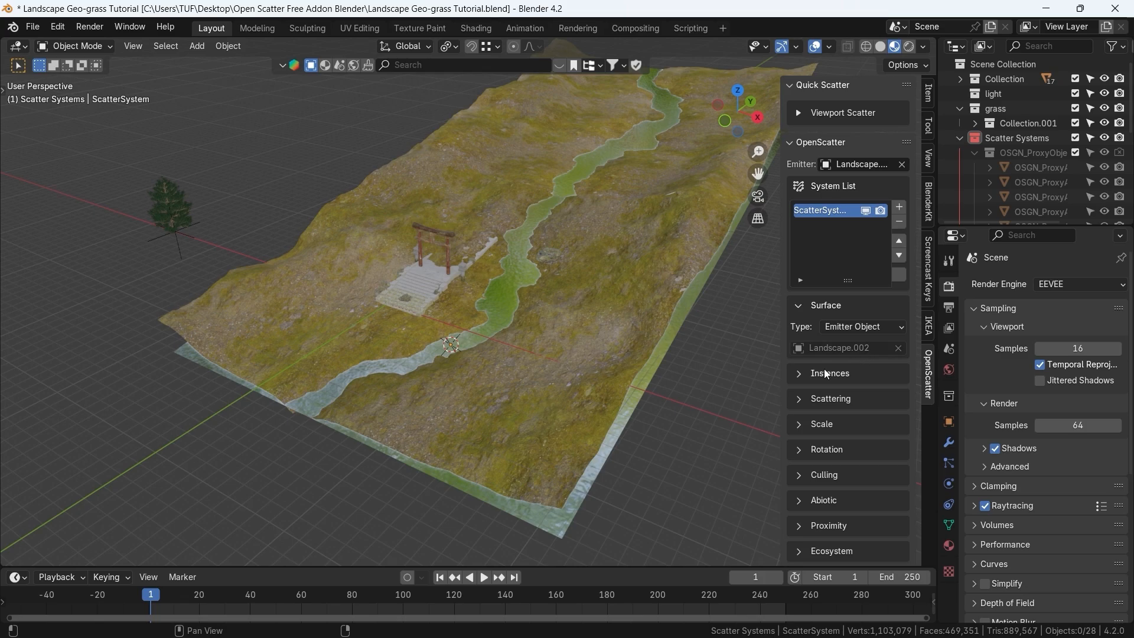
{"action": "left_click", "coordinate": [829, 374]}
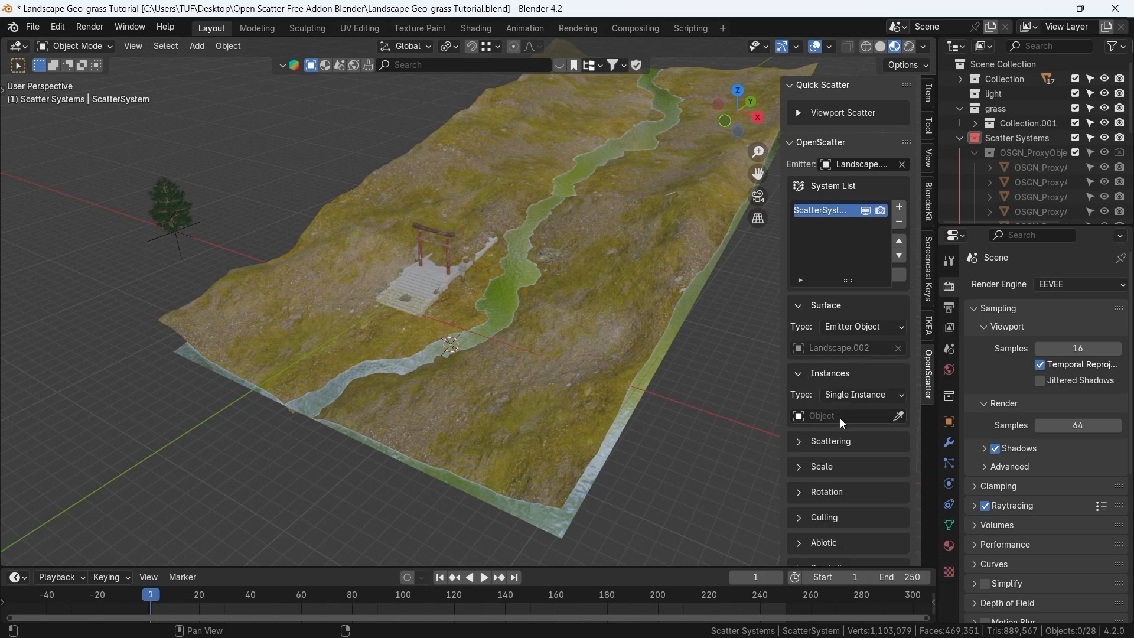
{"action": "left_click", "coordinate": [829, 442]}
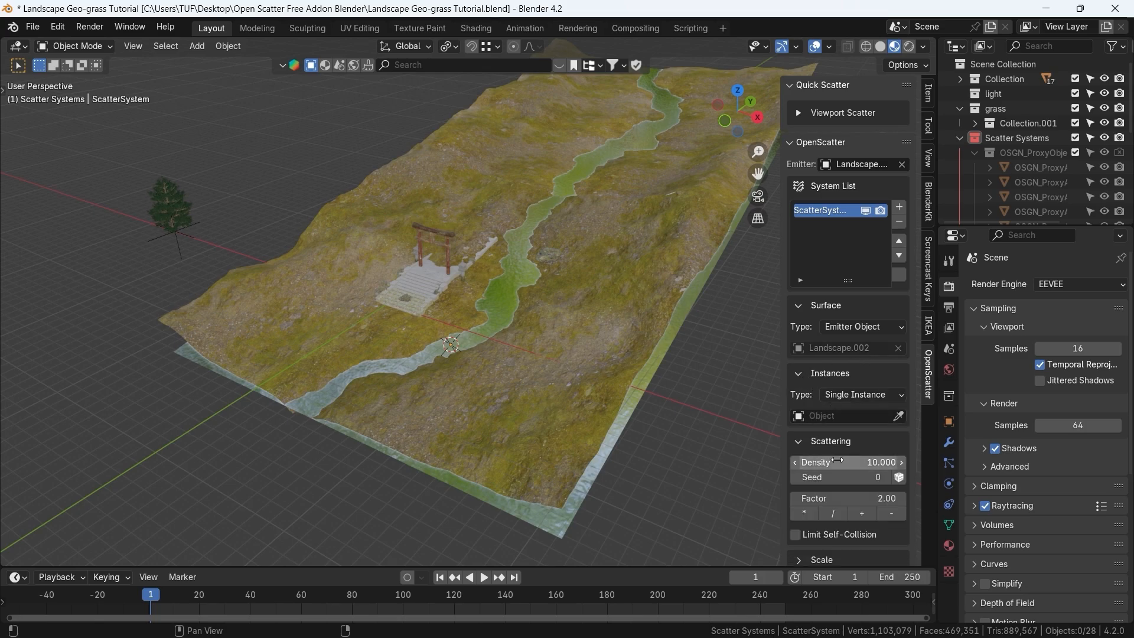
{"action": "double_click", "coordinate": [846, 461]}
{"action": "type", "text": "0.100"}
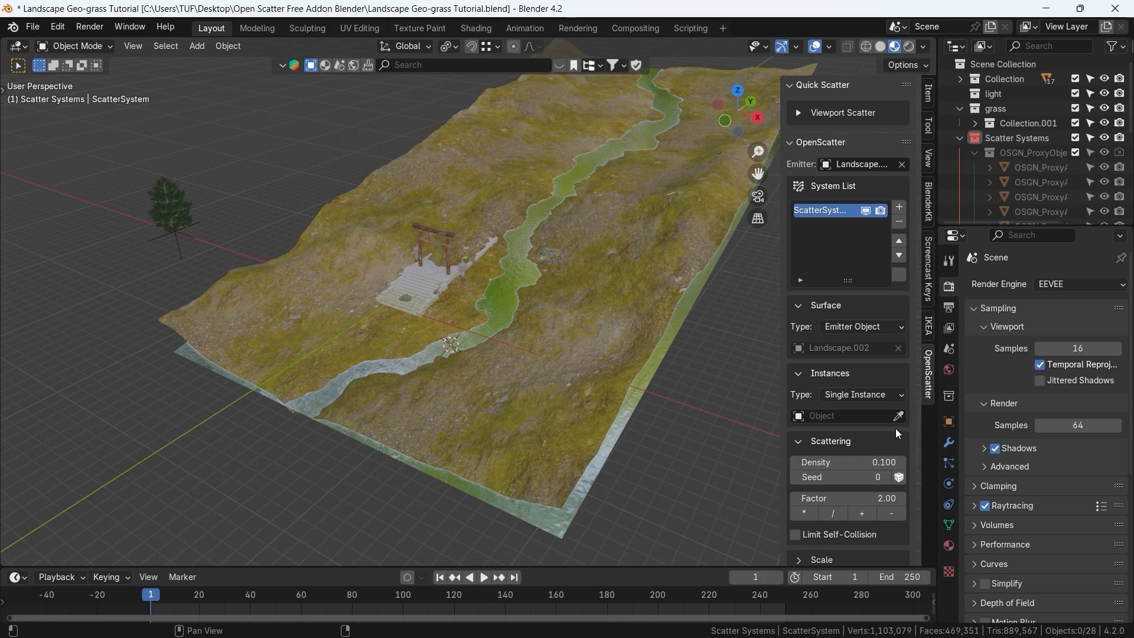
{"action": "mouse_move", "coordinate": [180, 203]}
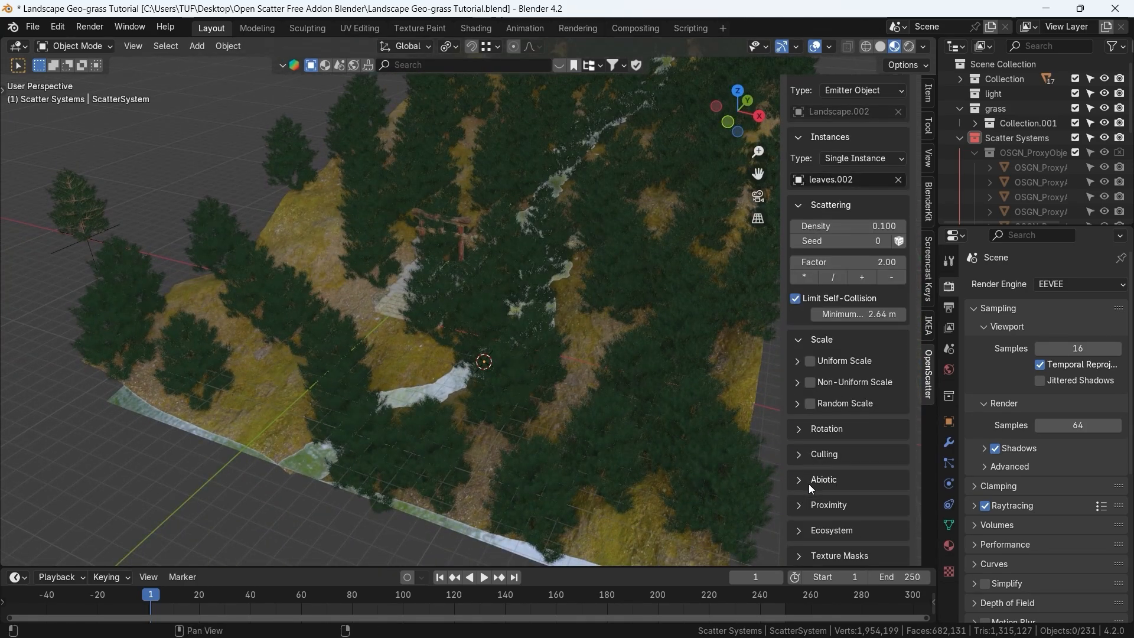
- Enable random scale (0.57–1.18) and random rotation 1.69 for the pine instances
{"action": "left_click", "coordinate": [809, 382]}
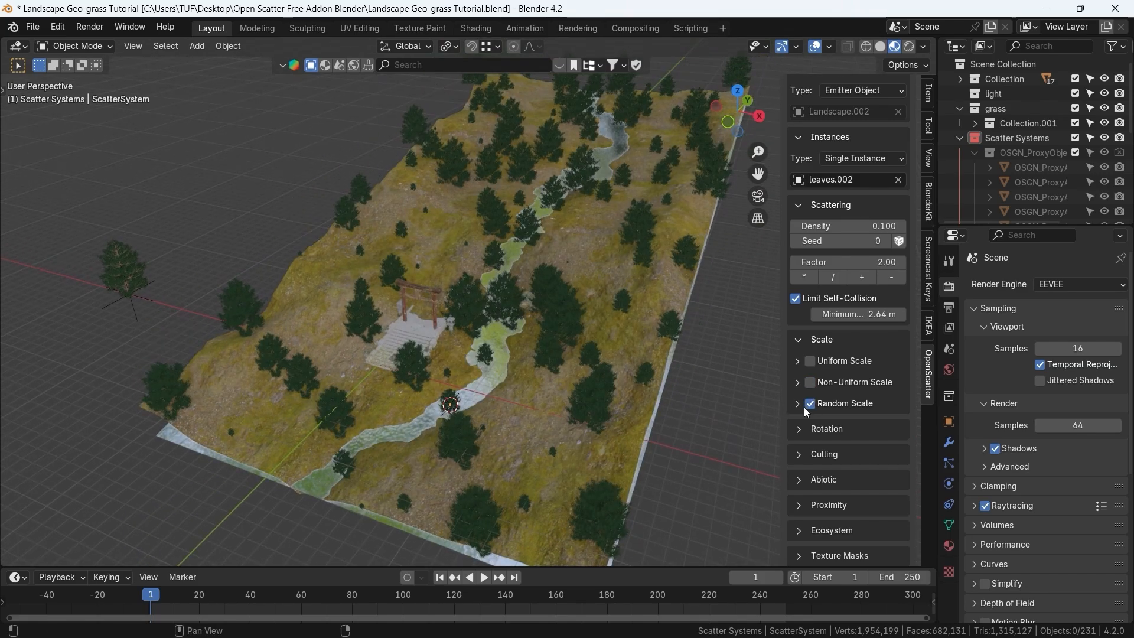
{"action": "left_click", "coordinate": [809, 403]}
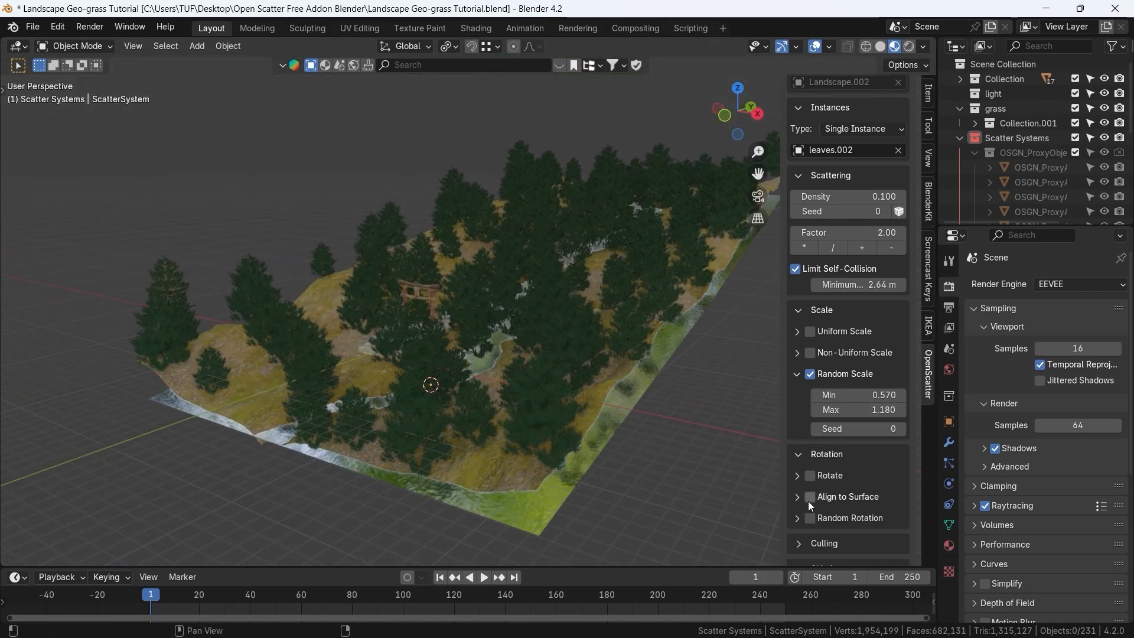
{"action": "left_click", "coordinate": [809, 518]}
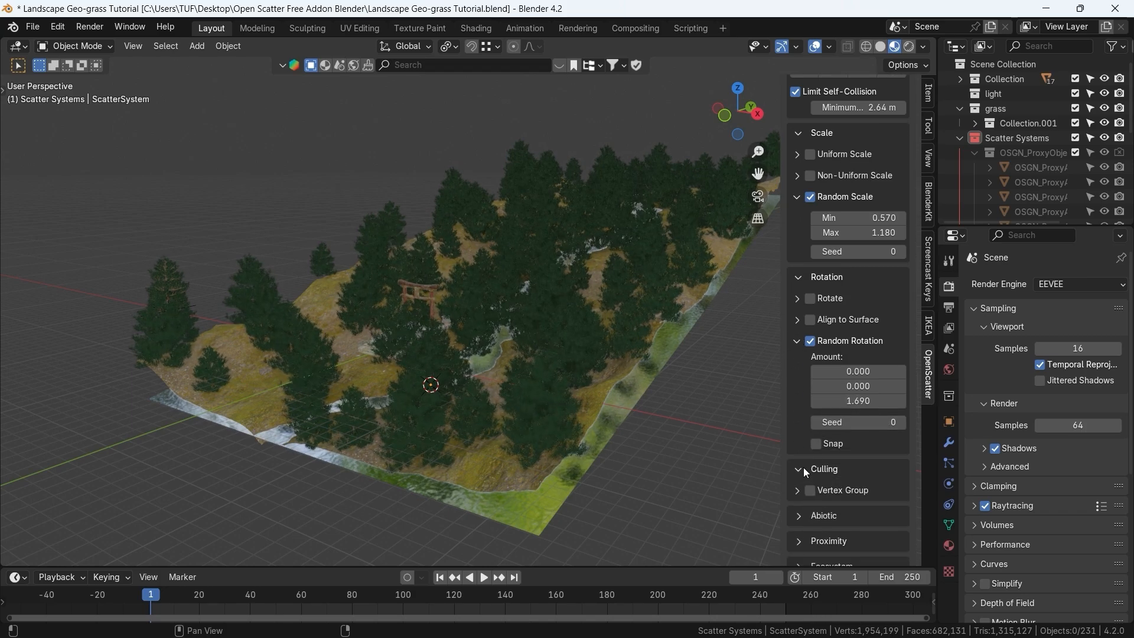
{"action": "left_click", "coordinate": [810, 489]}
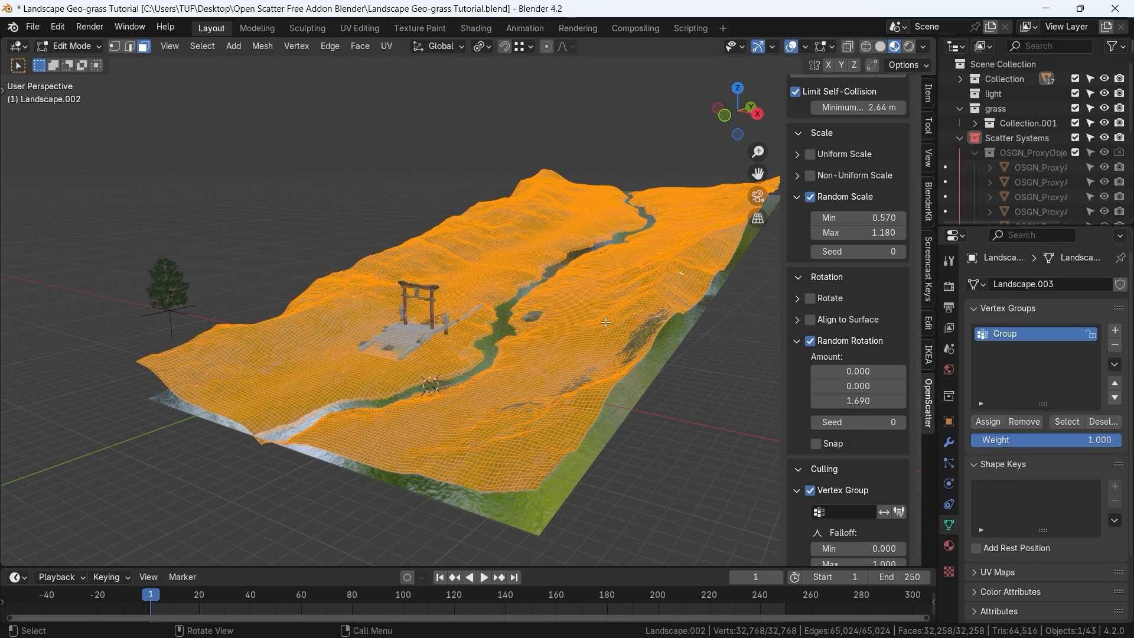
- Return to Object Mode and cull the scatter by the landscape's 'Group' vertex group
{"action": "left_click", "coordinate": [70, 45]}
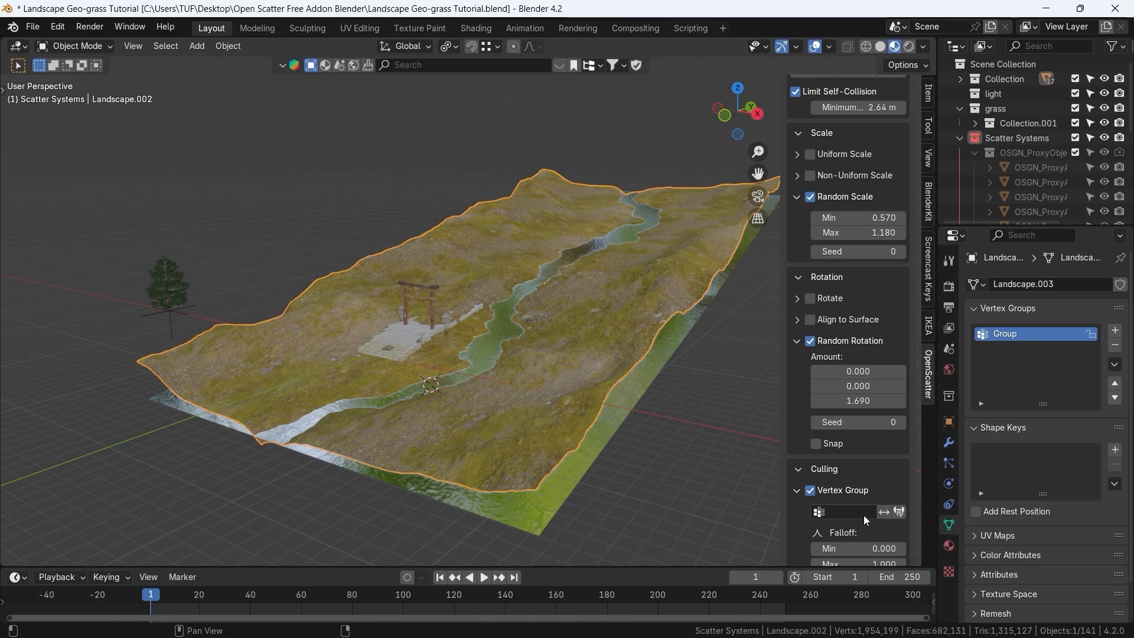
{"action": "left_click", "coordinate": [843, 512]}
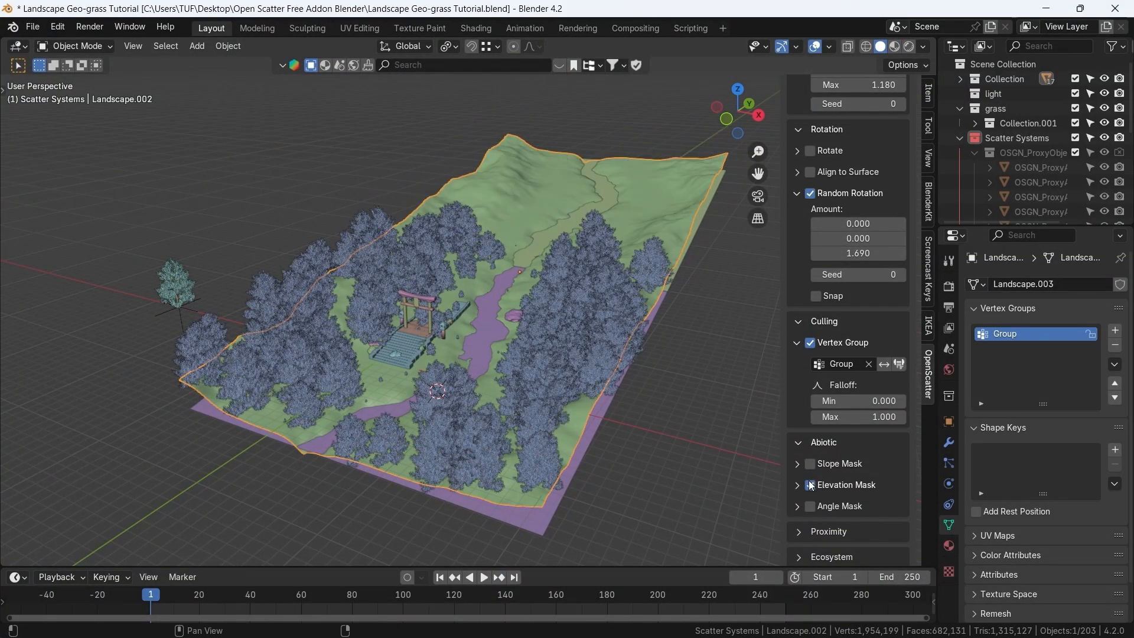
- Toggle the Abiotic elevation mask, then turn on geometry proximity in the Proximity section
{"action": "left_click", "coordinate": [809, 486]}
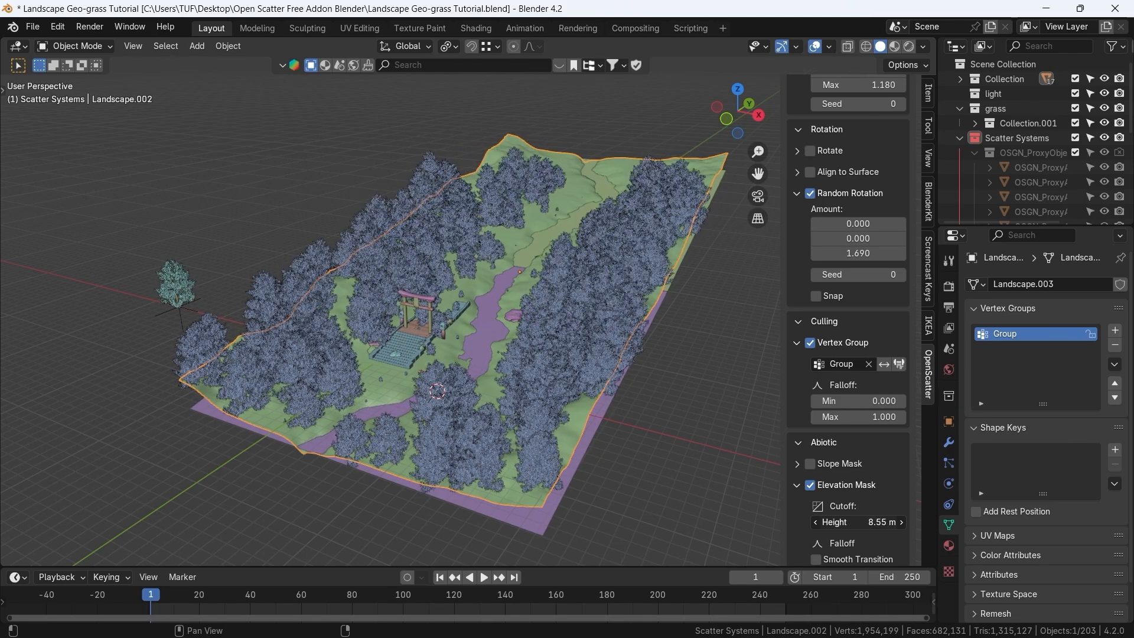
{"action": "scroll", "scroll_direction": "down", "scroll_amount": 3}
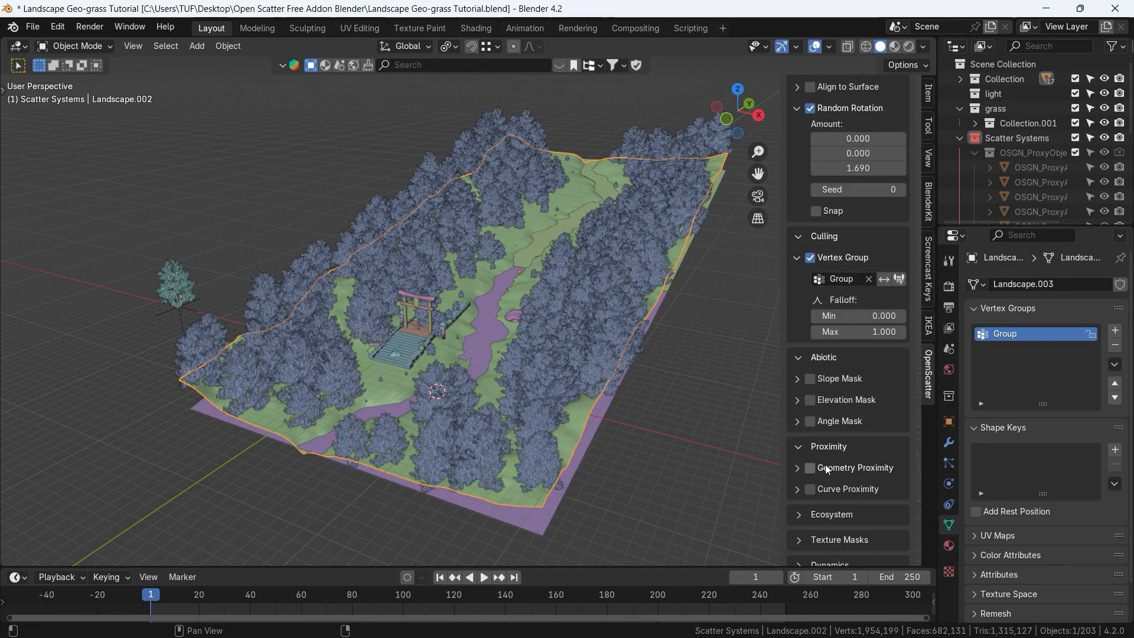
{"action": "left_click", "coordinate": [799, 467]}
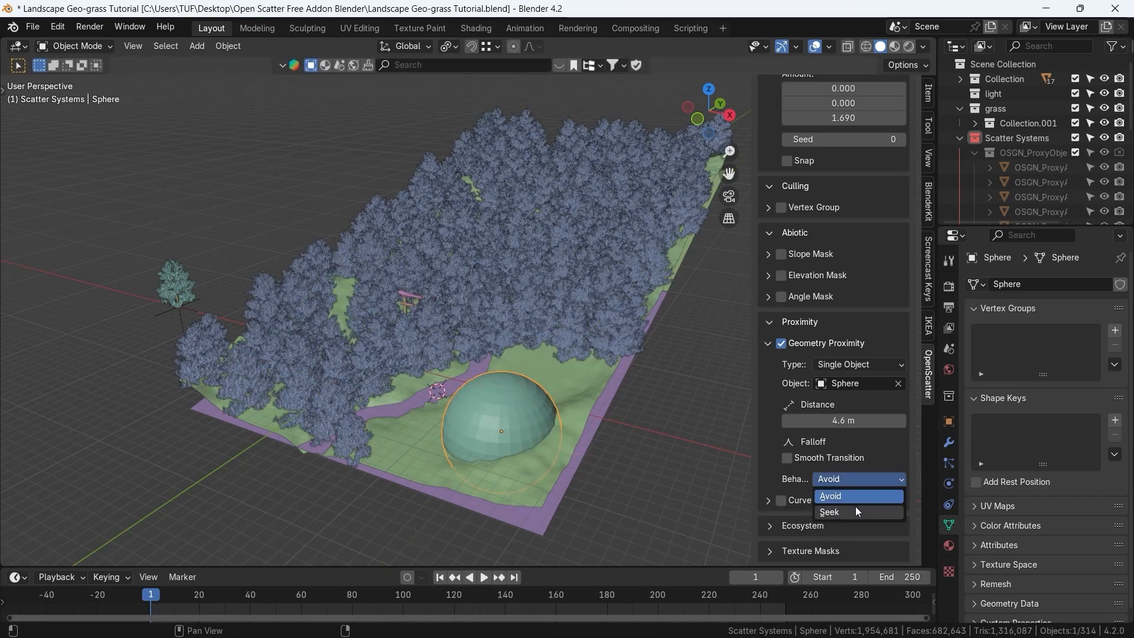
- Choose the Behavior for how trees react to the Sphere at 4.6 m distance
{"action": "left_click", "coordinate": [828, 511]}
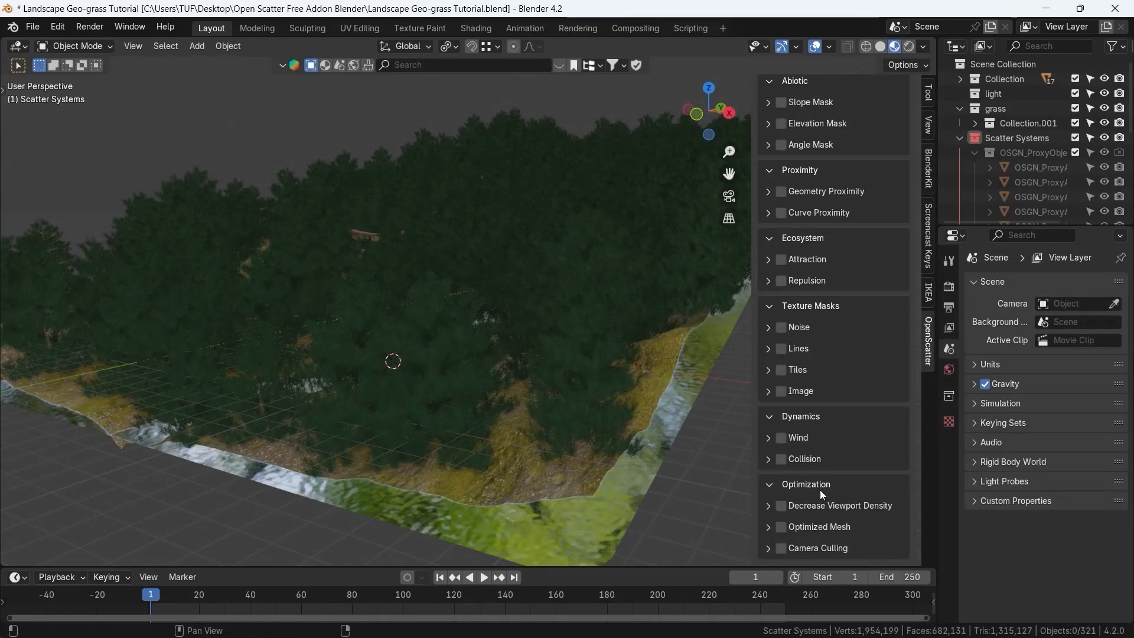
- Try convex hull proxy display, then decrease viewport density to about 18.5%
{"action": "left_click", "coordinate": [780, 527]}
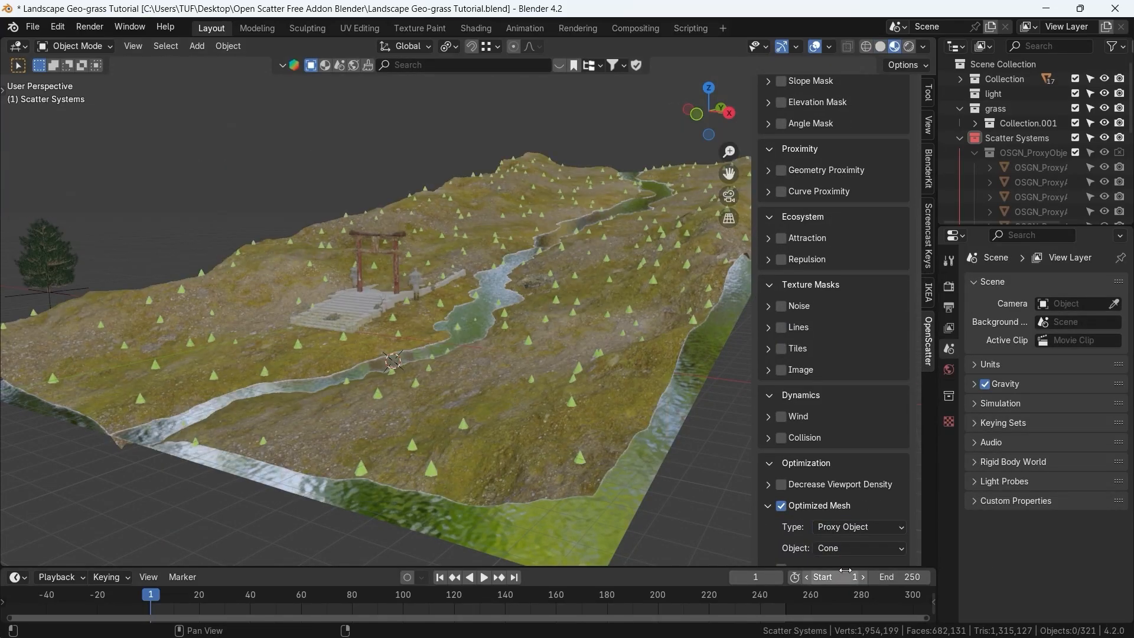
{"action": "left_click", "coordinate": [857, 526]}
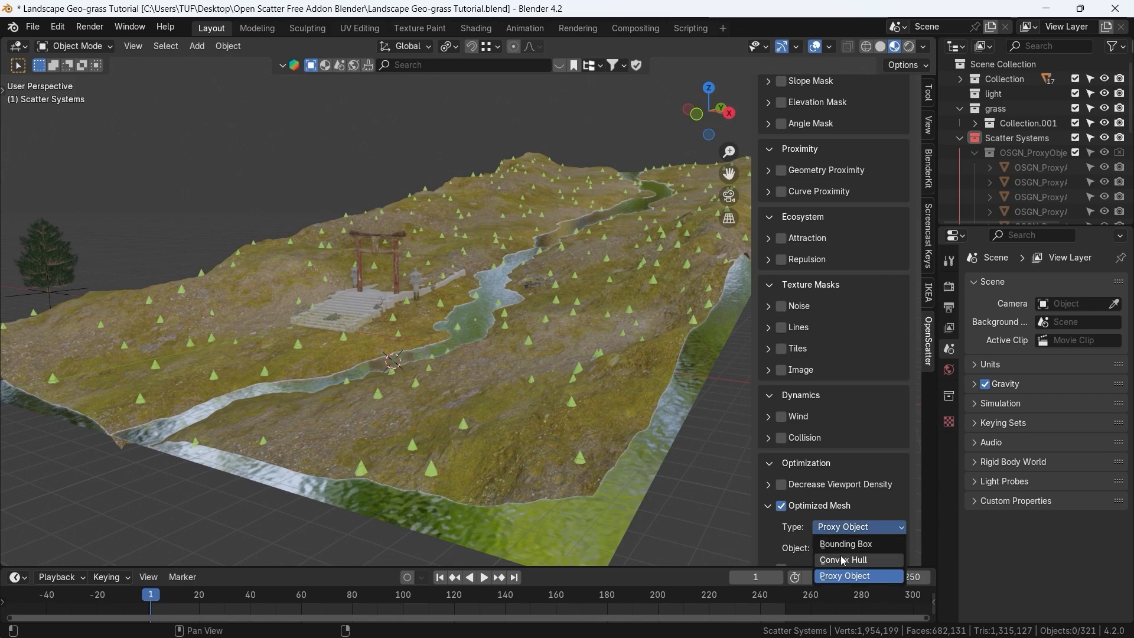
{"action": "left_click", "coordinate": [843, 560]}
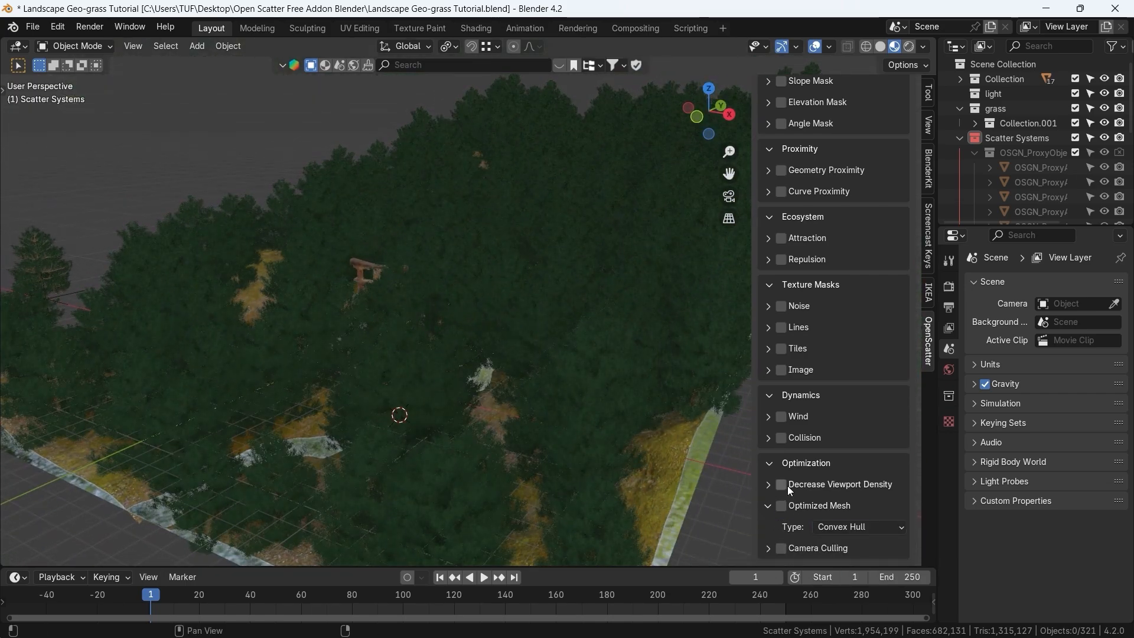
{"action": "left_click", "coordinate": [780, 505]}
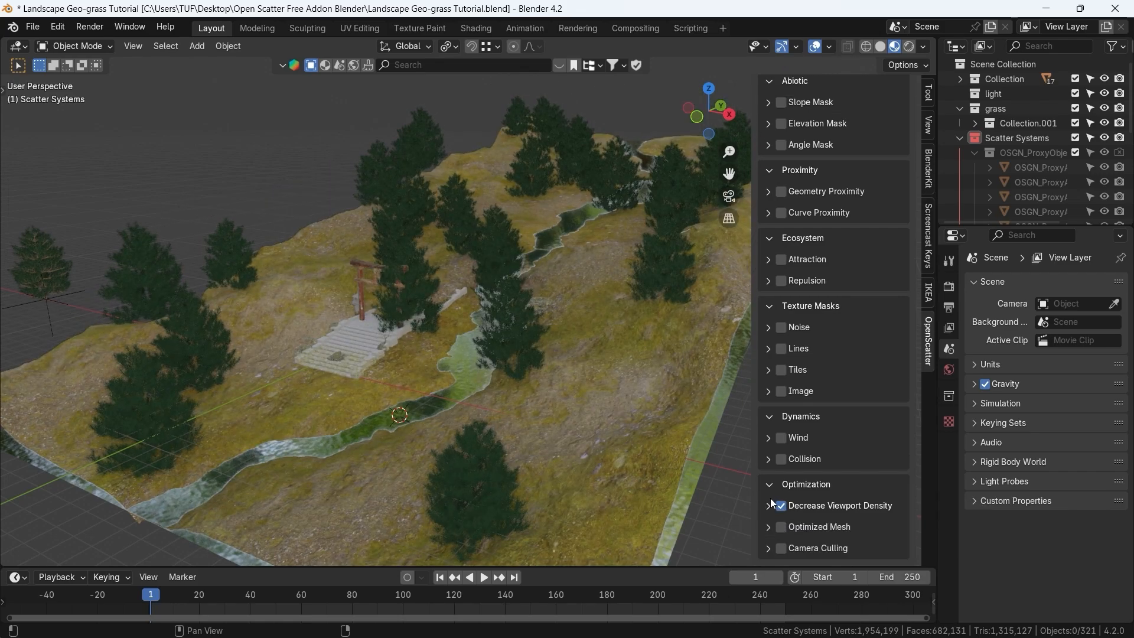
{"action": "left_click", "coordinate": [780, 506]}
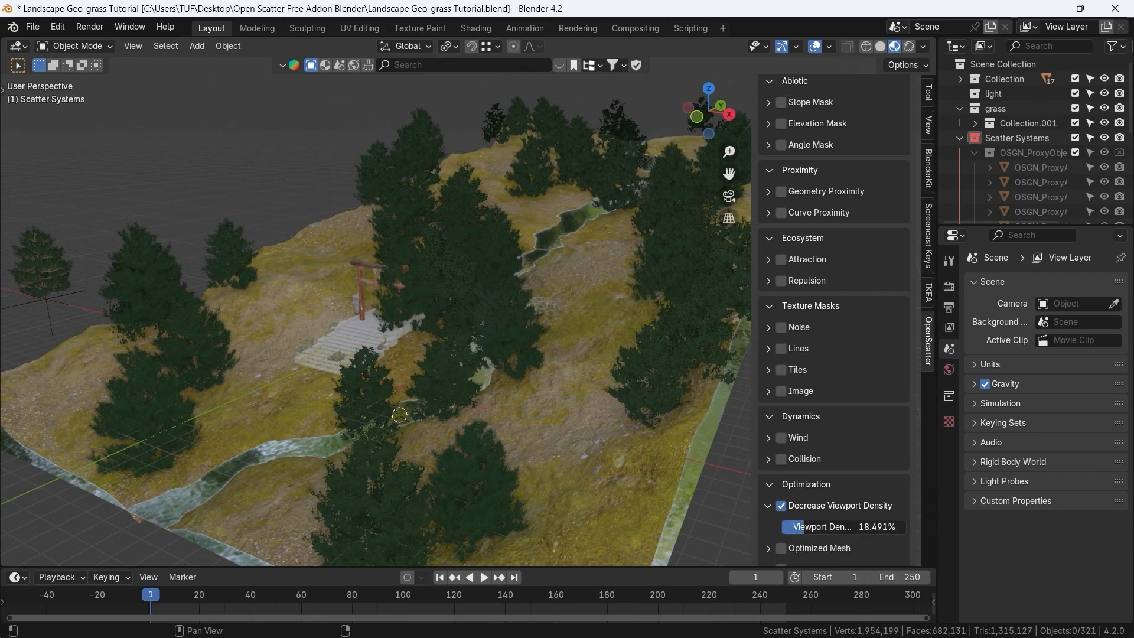